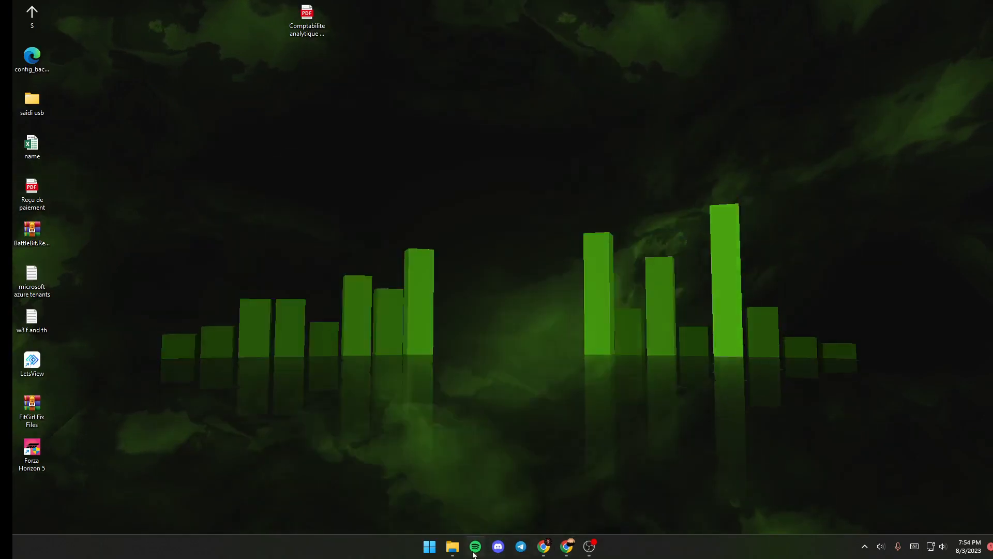
Open Steam's game library from the tray icon, landing on the Wallpaper Engine page
left_click(475, 545)
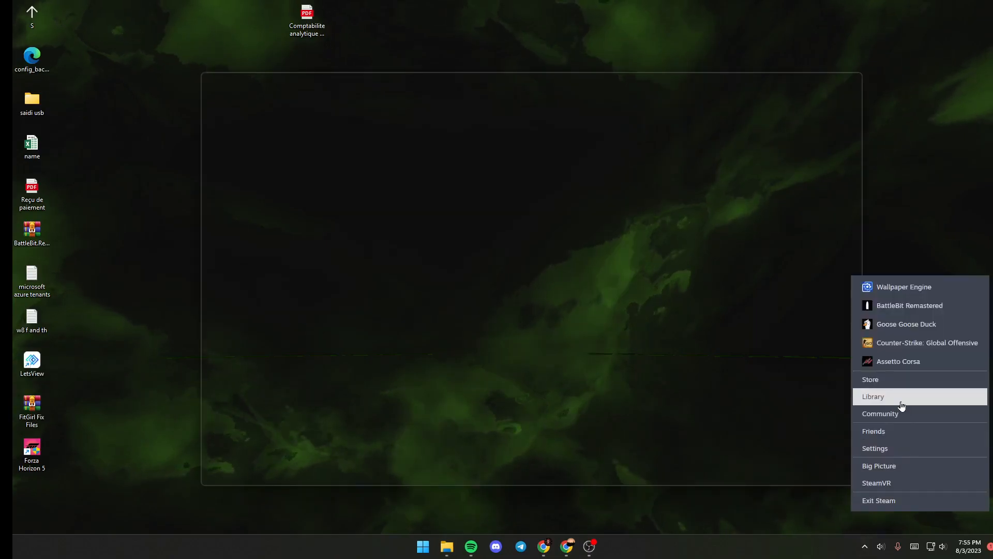
left_click(874, 396)
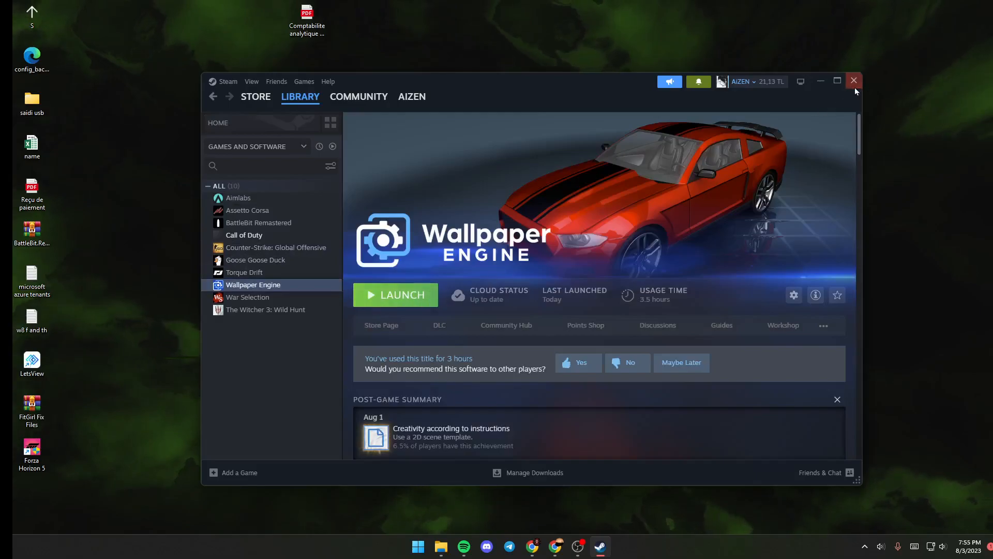
Close Steam and launch Wallpaper Engine's wallpaper chooser from its tray icon
left_click(854, 81)
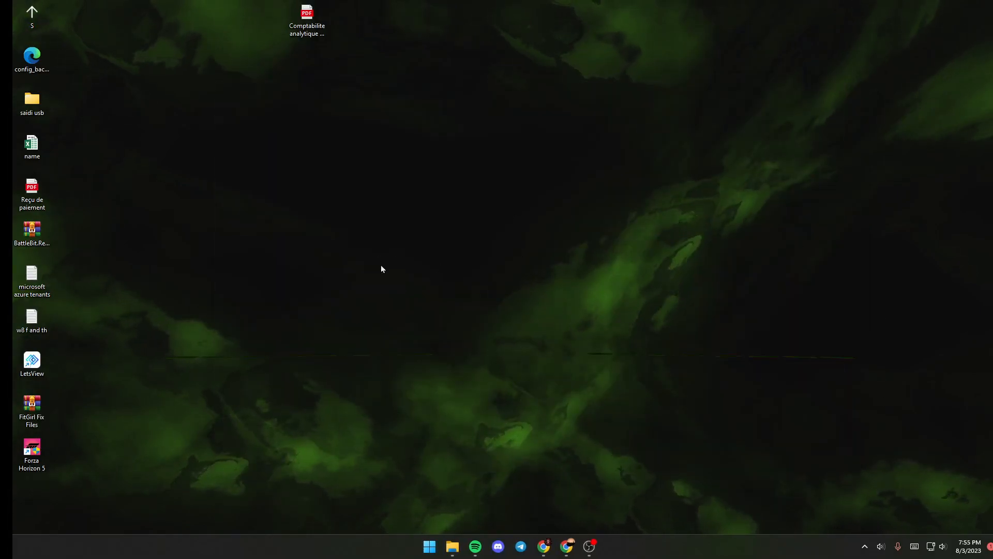
mouse_move(864, 546)
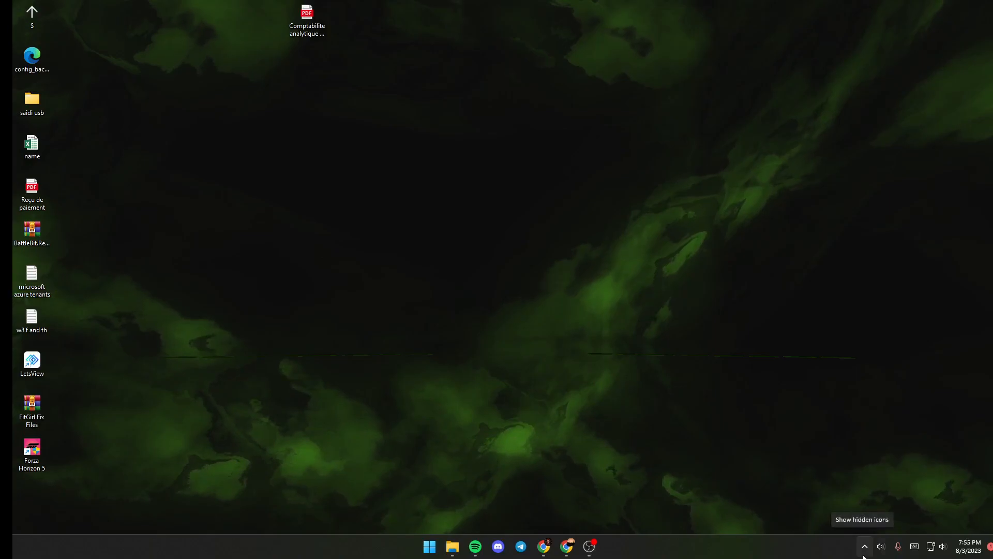
left_click(863, 546)
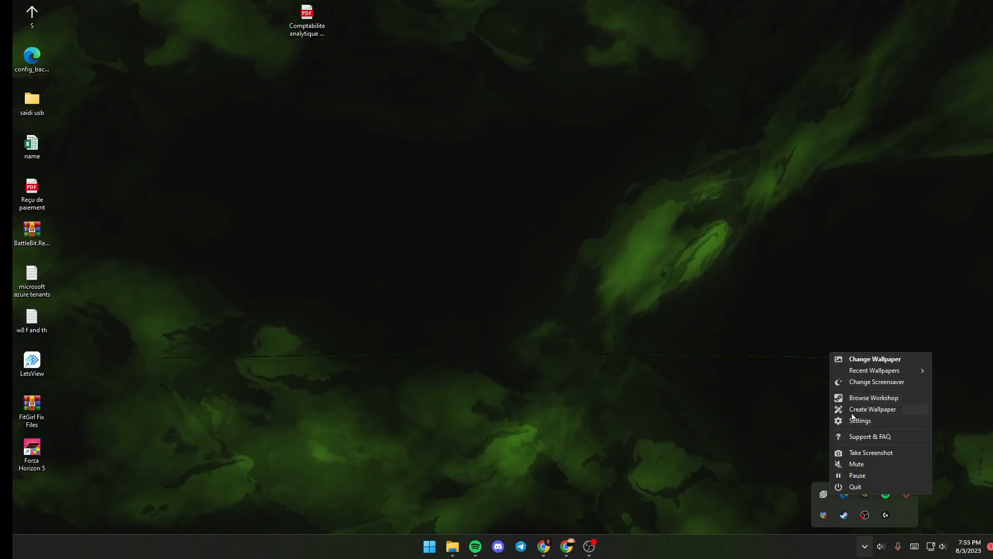
left_click(874, 359)
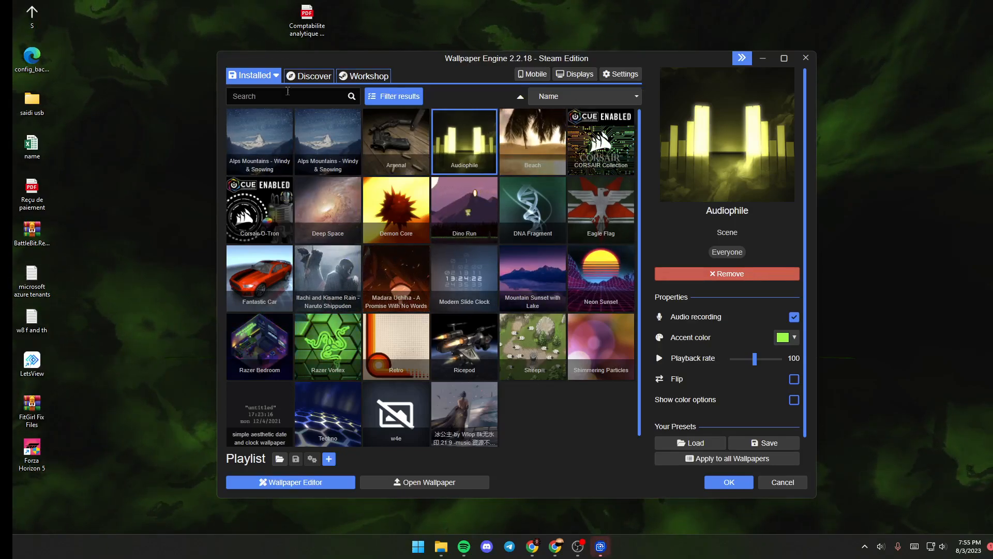
From the Installed list, try Itachi and Kisame Rain, then apply Mountain Sunset with Lake
left_click(252, 74)
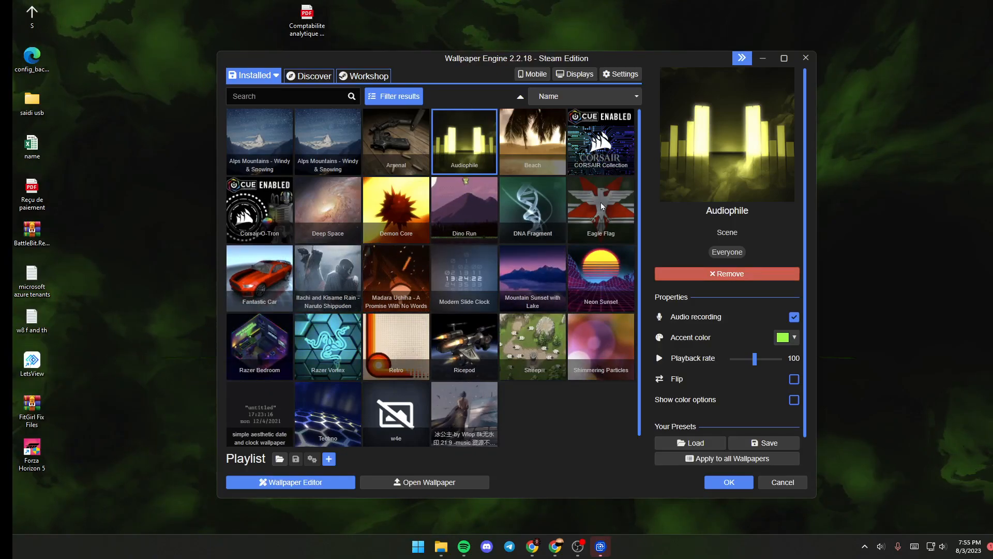
left_click(328, 277)
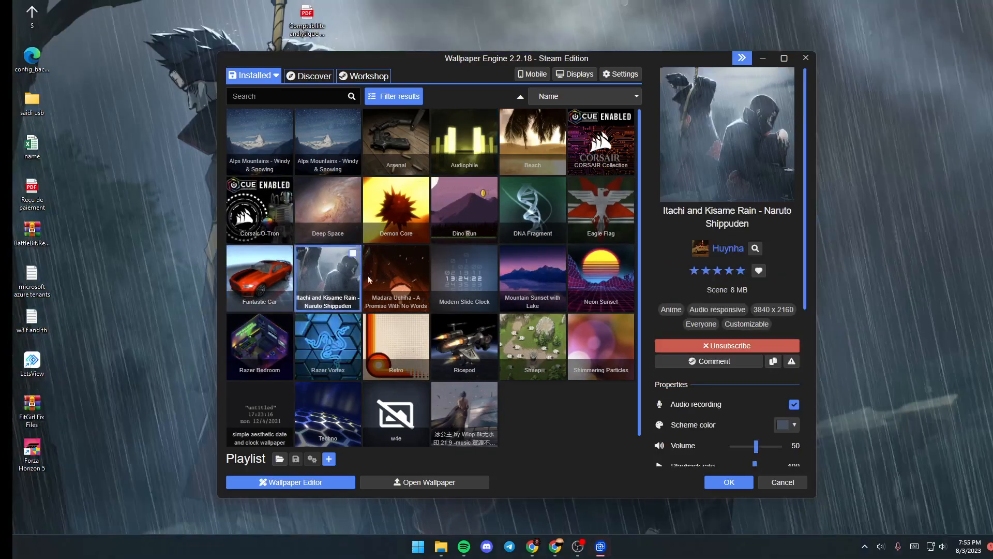
left_click(532, 277)
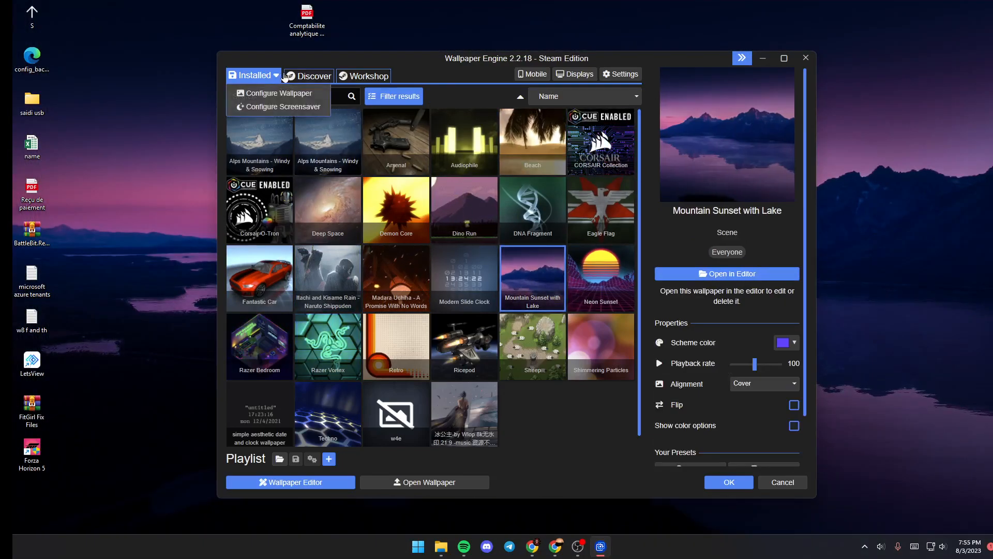
Switch to the Discover page of newly approved wallpapers and highlighted creators
left_click(312, 76)
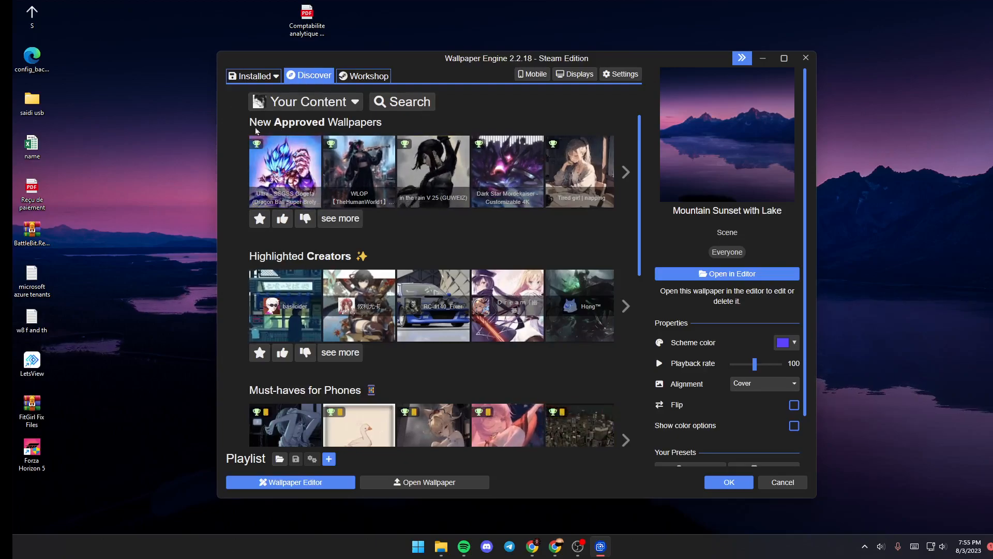
mouse_move(507, 257)
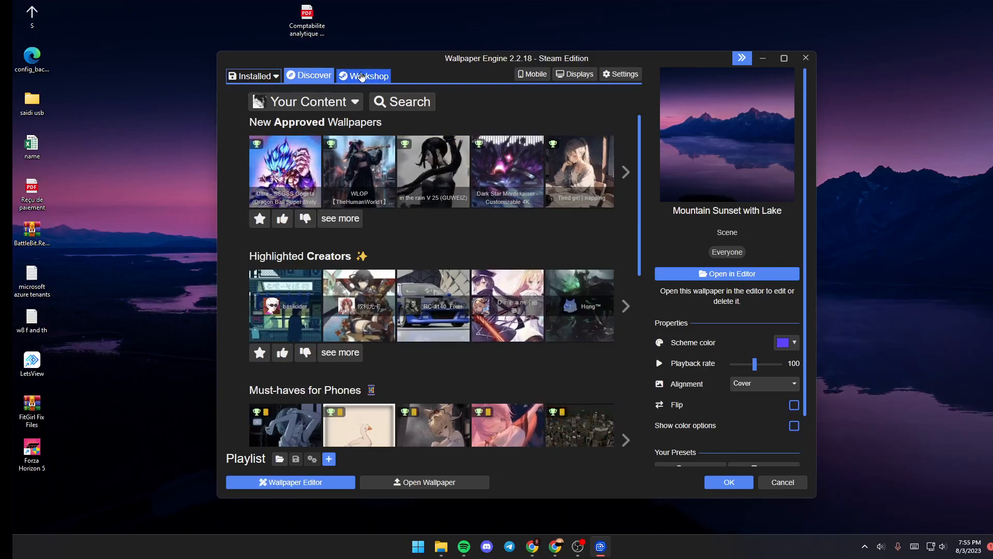
Search the Workshop for 'naruto', preview Uchiha Madara Rain, then clear the search
left_click(367, 76)
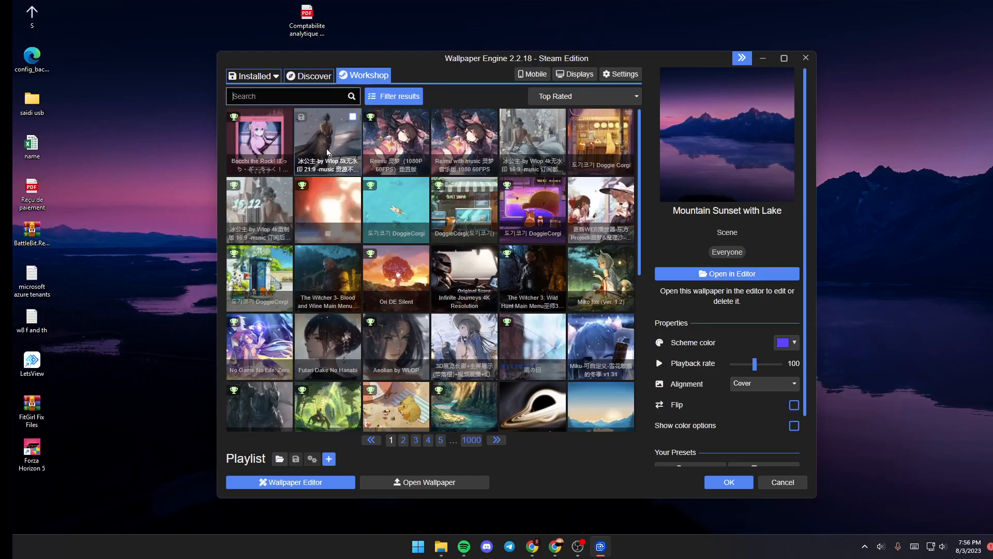
type("naruto")
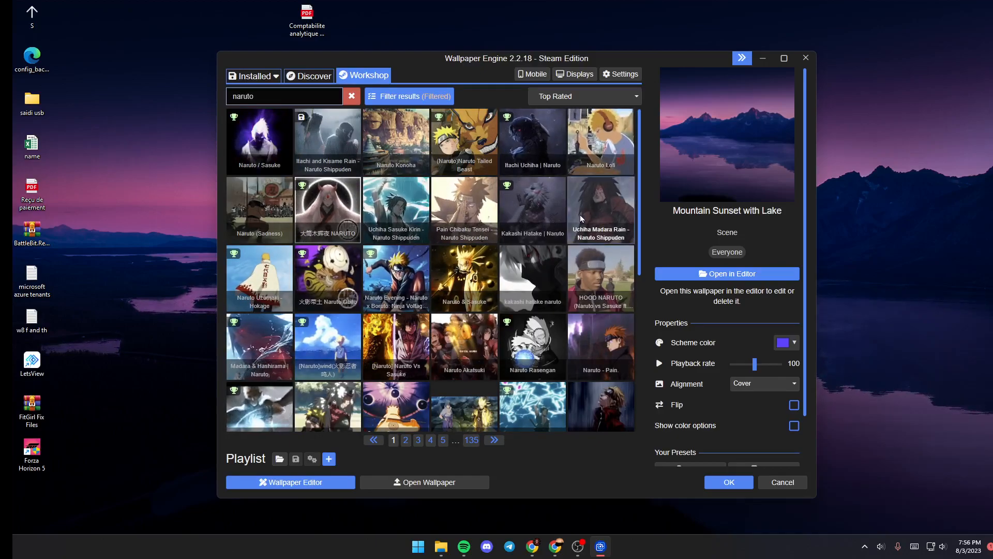
left_click(600, 210)
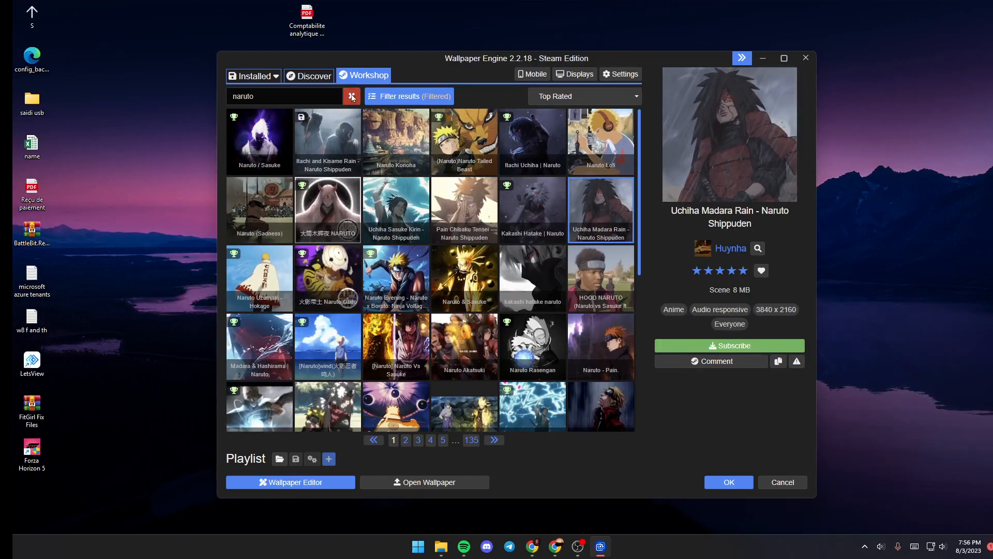
left_click(252, 76)
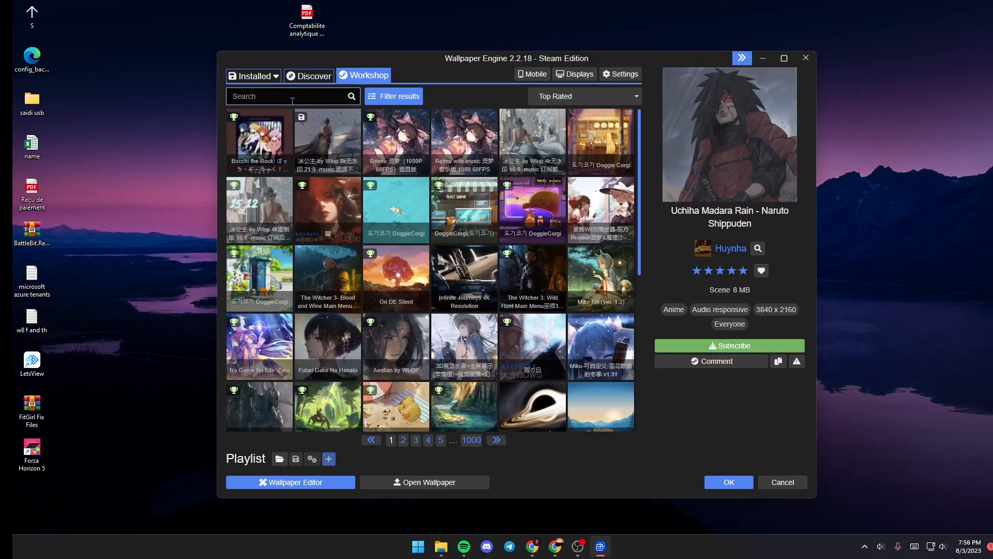
Search the Workshop for 'audi', preview 4K Night With Audio Vizualiser, then apply the installed Audiophile wallpaper
type("audio")
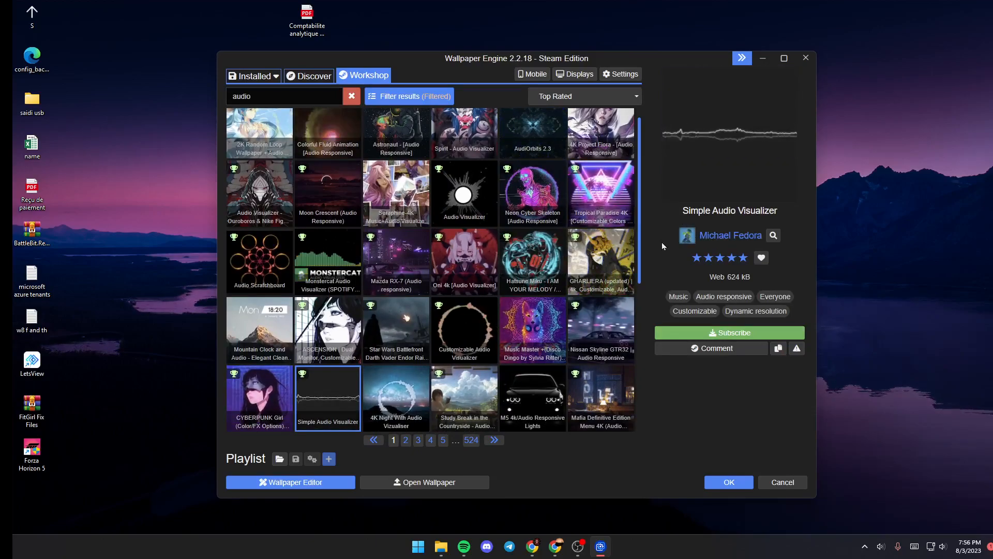
left_click(463, 324)
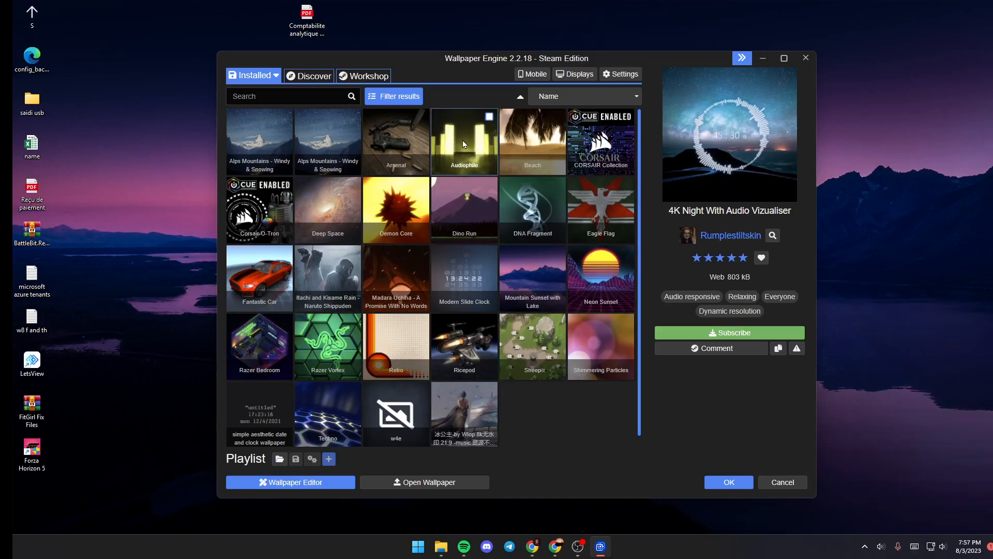
left_click(463, 141)
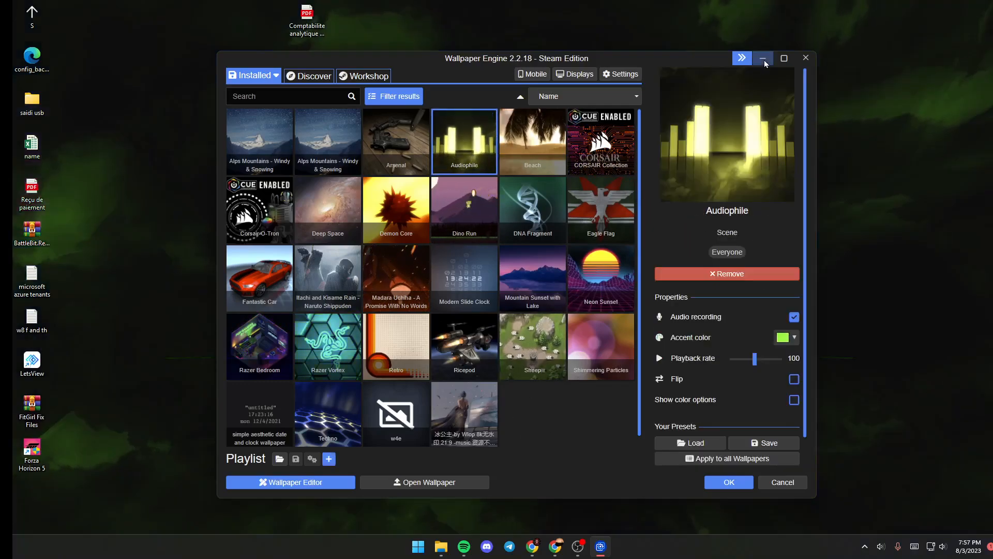